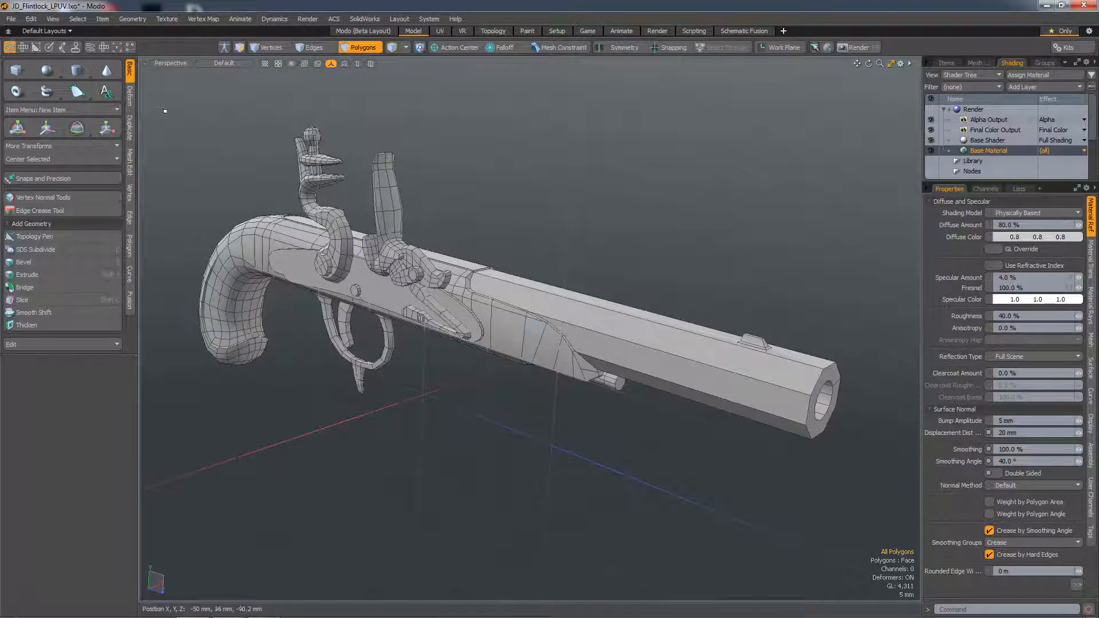
Open Vertex Normal Tools from the Basic toolbox and review the Harden mode options.
{"action": "left_click", "coordinate": [130, 81]}
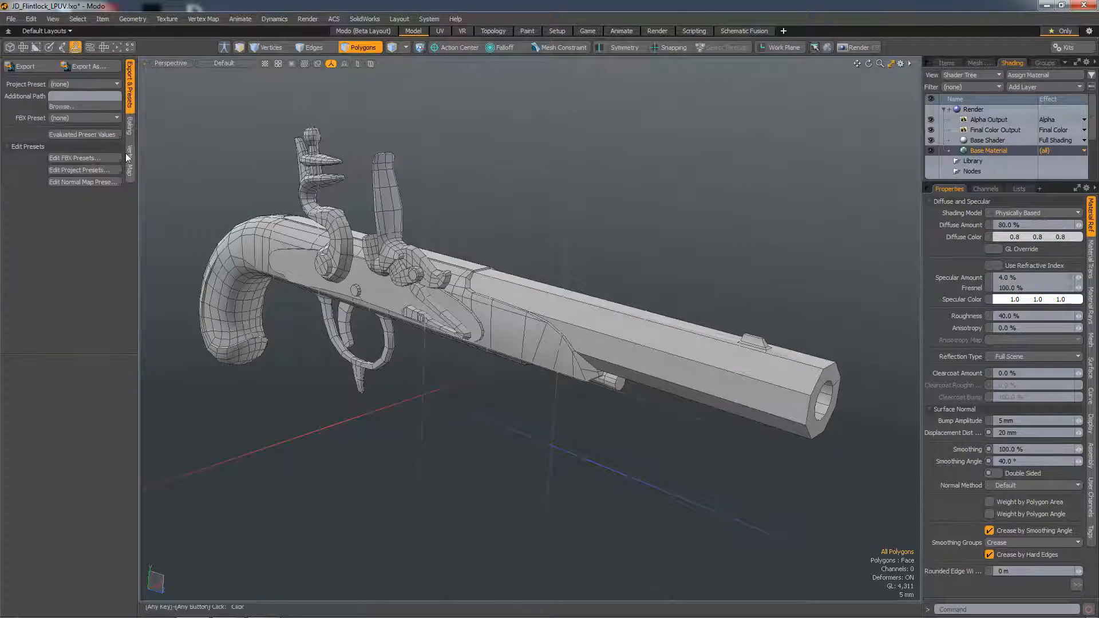
{"action": "left_click", "coordinate": [130, 162]}
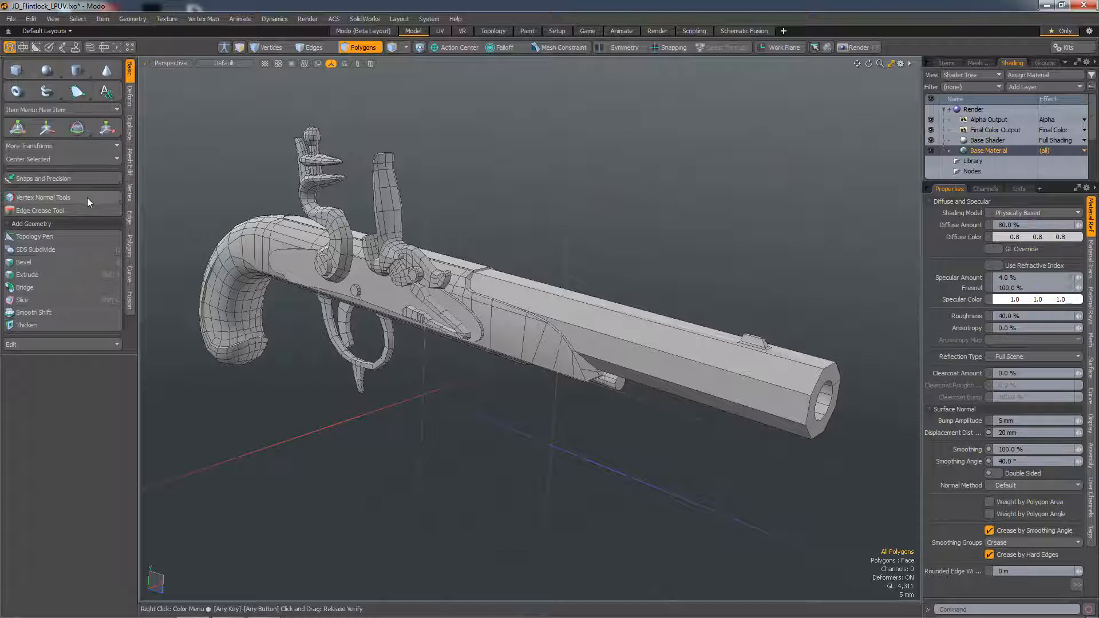
{"action": "left_click", "coordinate": [42, 197]}
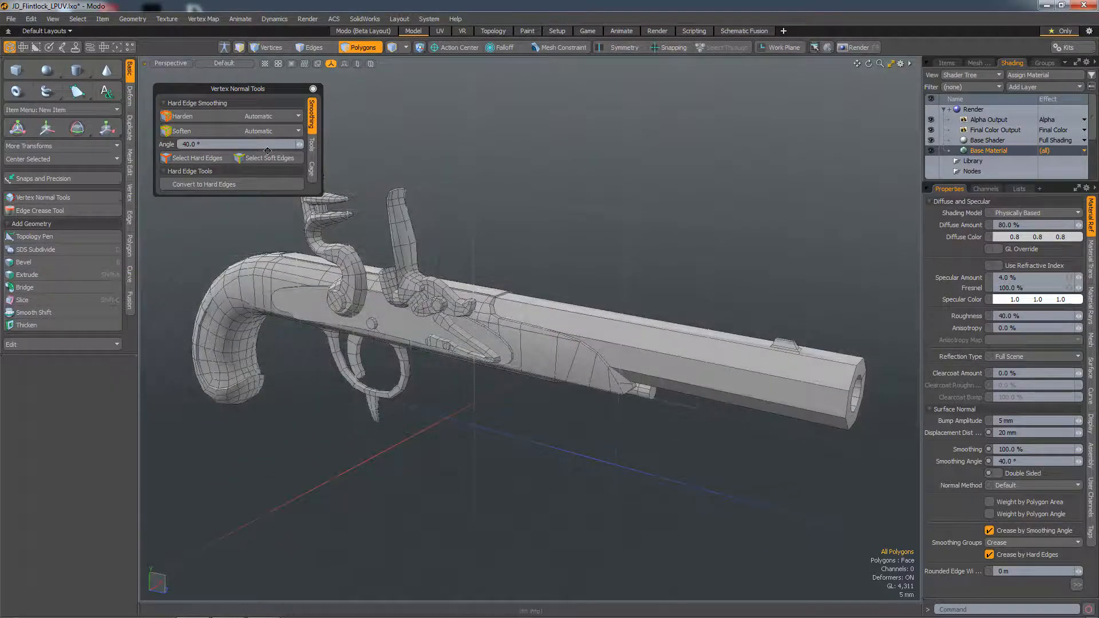
{"action": "left_click", "coordinate": [270, 116]}
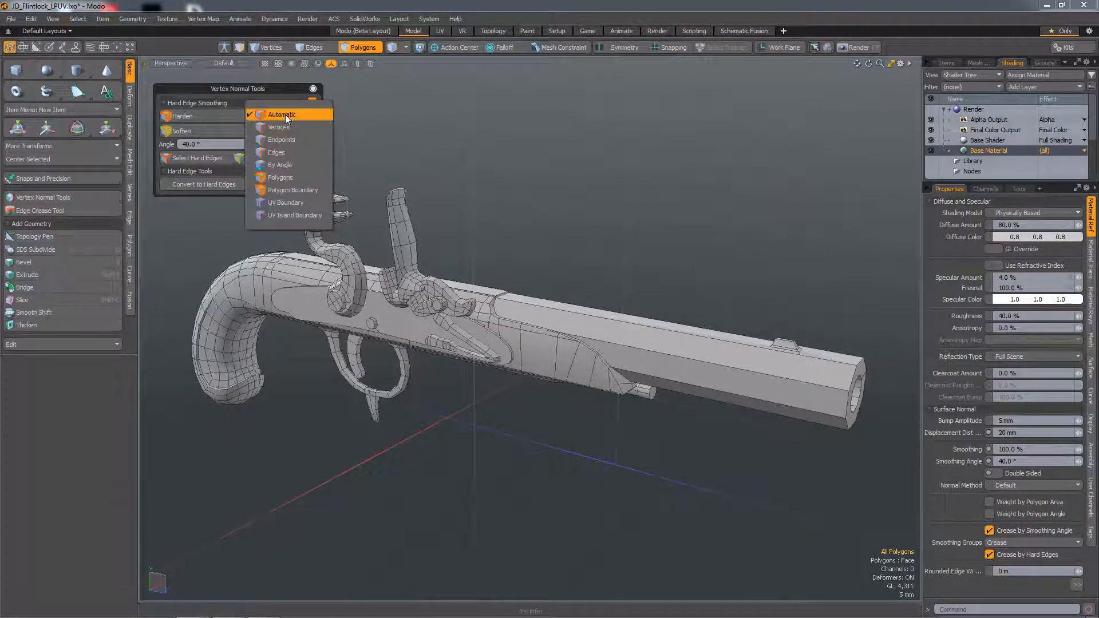
{"action": "mouse_move", "coordinate": [302, 127]}
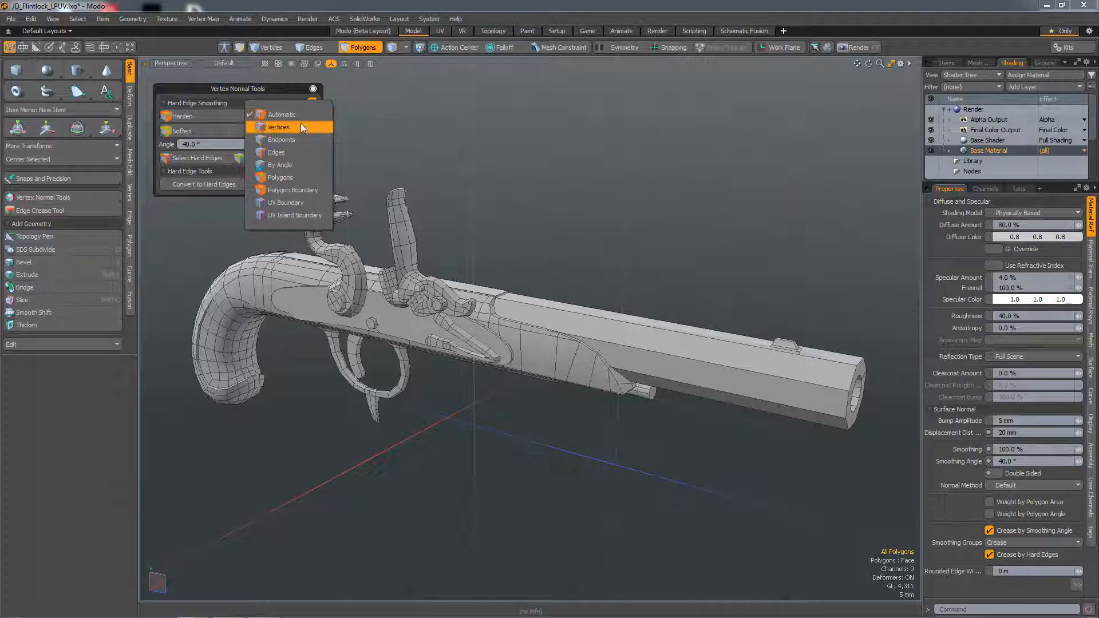
{"action": "mouse_move", "coordinate": [311, 164]}
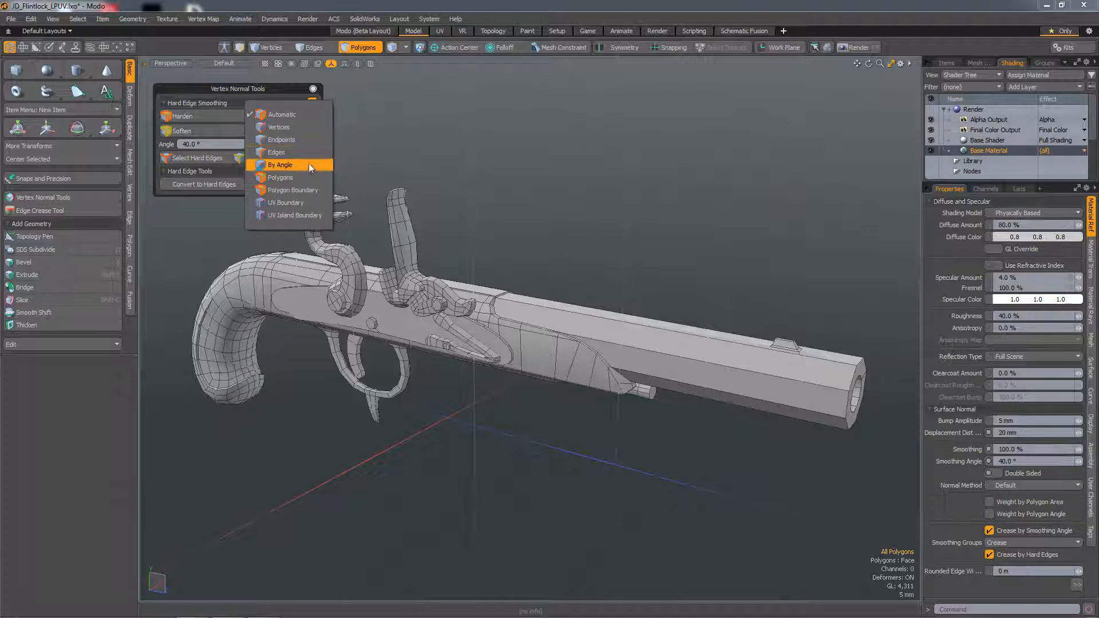
{"action": "mouse_move", "coordinate": [314, 191]}
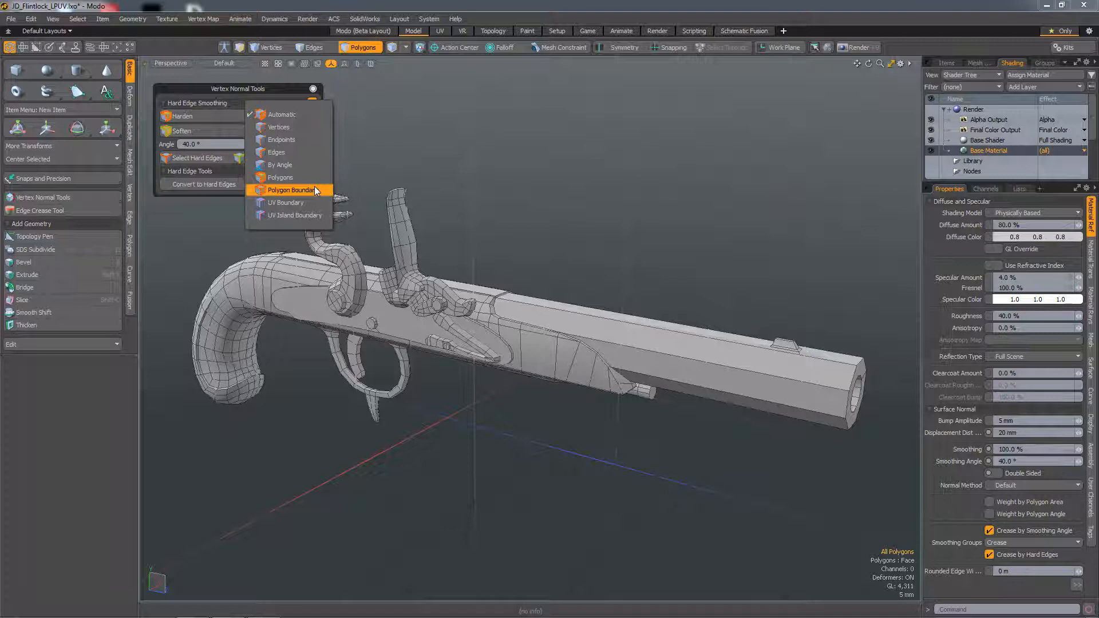
{"action": "mouse_move", "coordinate": [314, 215]}
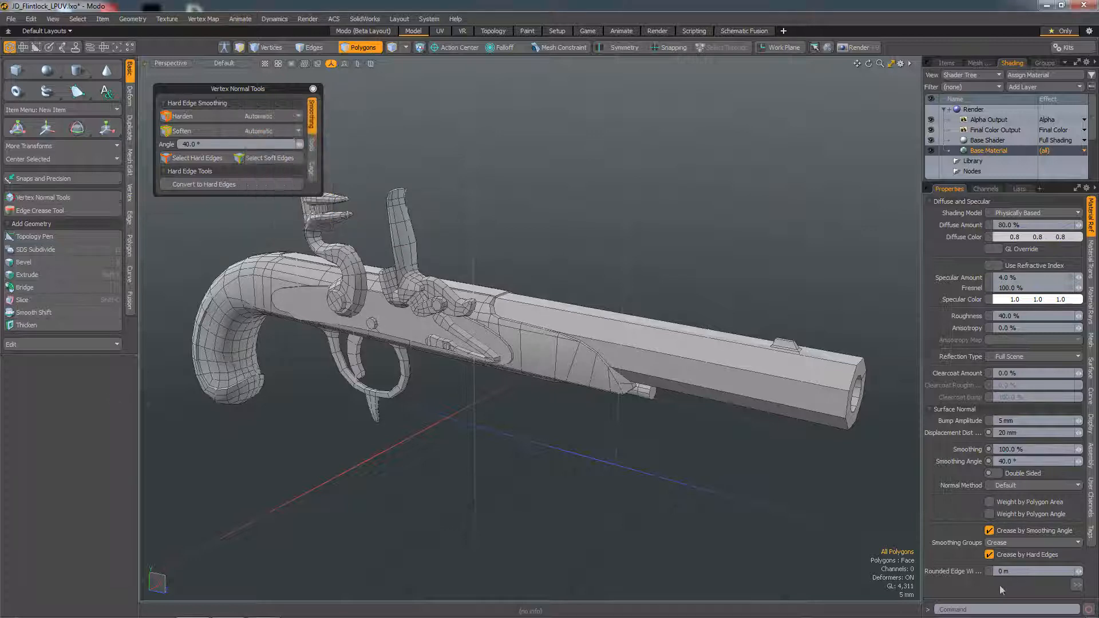
{"action": "mouse_move", "coordinate": [605, 405]}
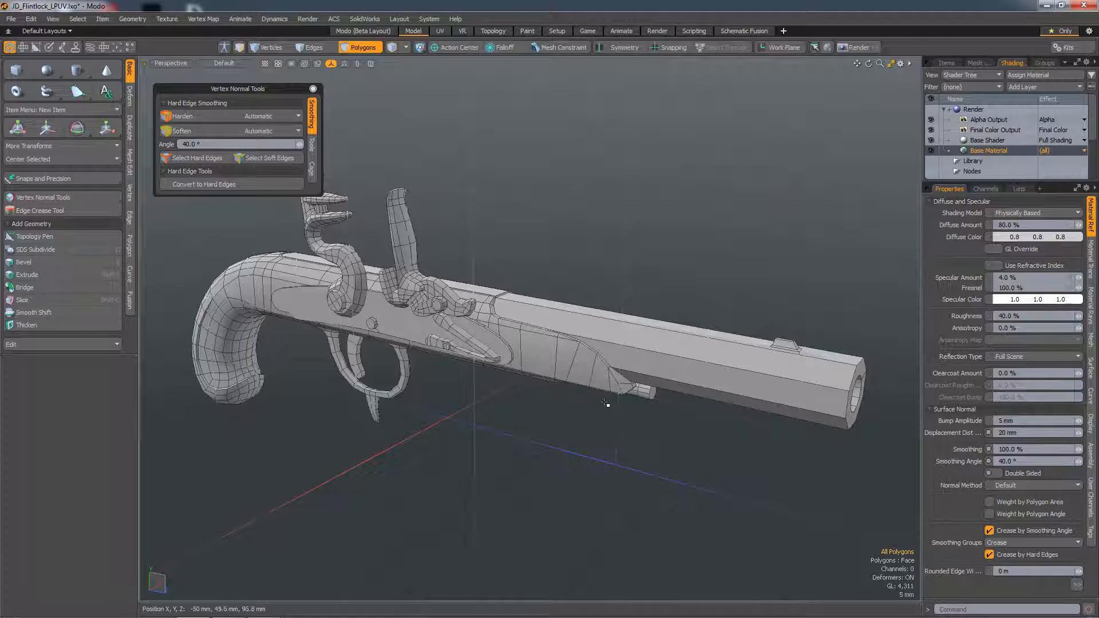
{"action": "mouse_move", "coordinate": [712, 438]}
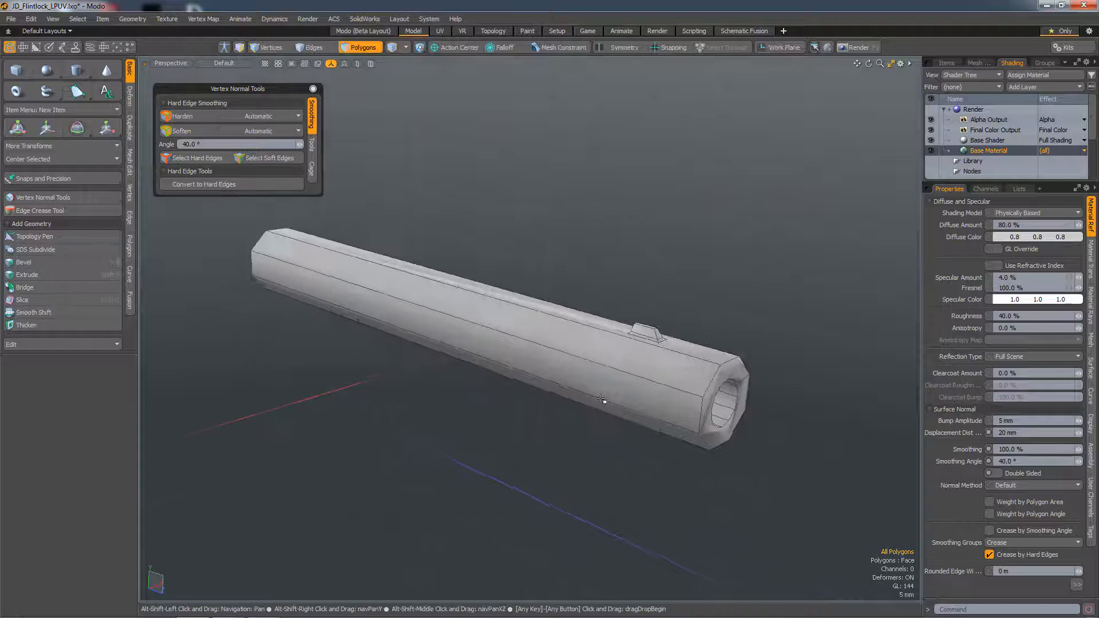
Switch the barrel material's surface normals to Weight by Polygon Area.
{"action": "left_click", "coordinate": [311, 47]}
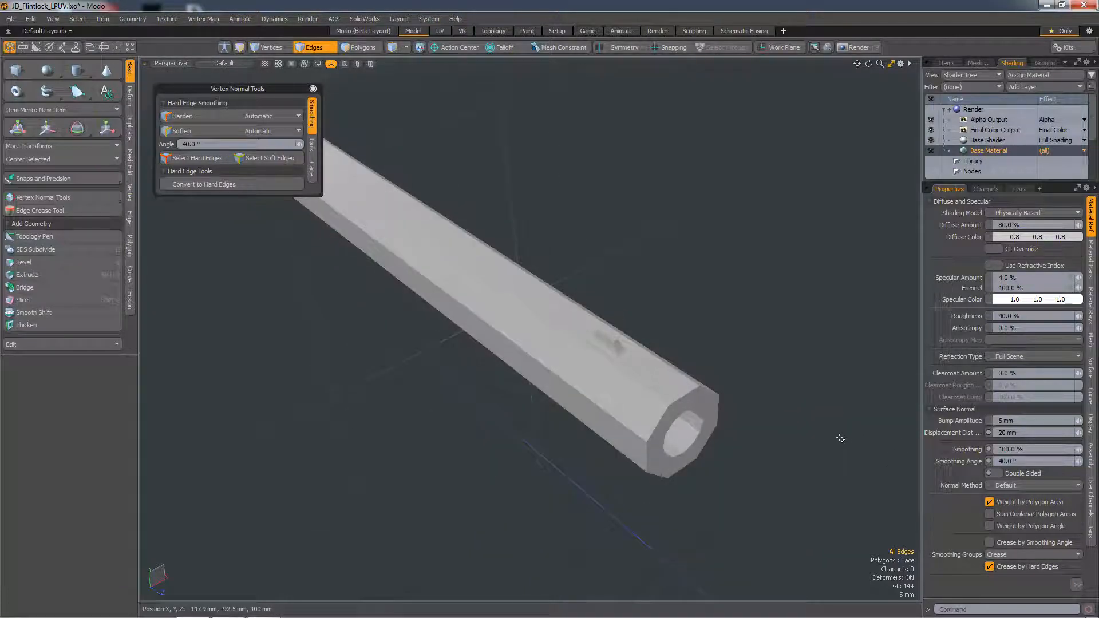
{"action": "mouse_move", "coordinate": [790, 409]}
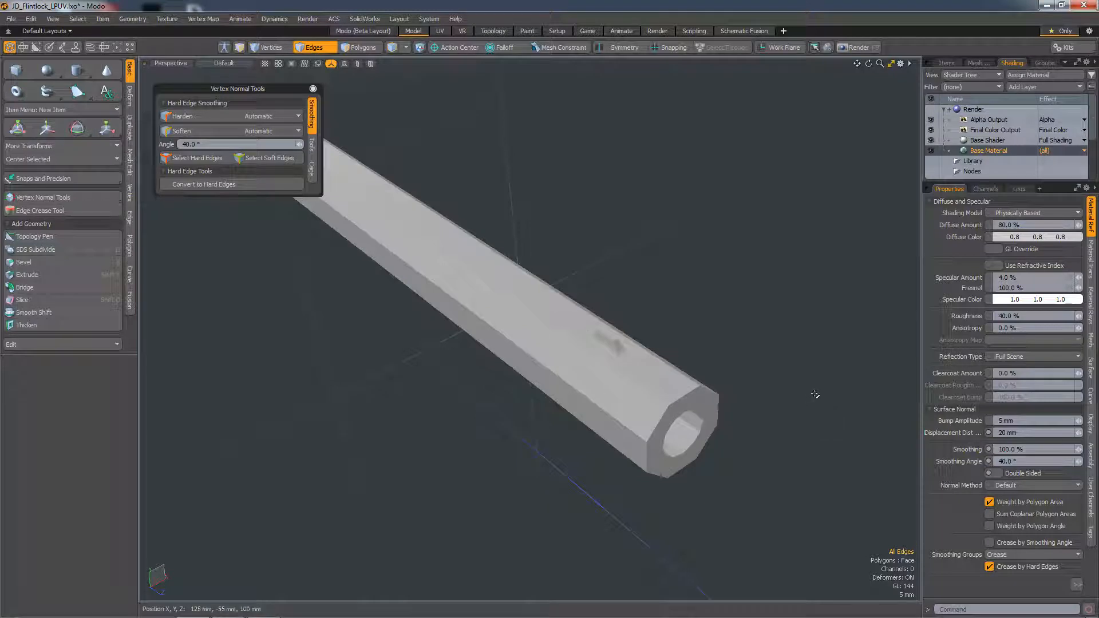
{"action": "mouse_move", "coordinate": [799, 395]}
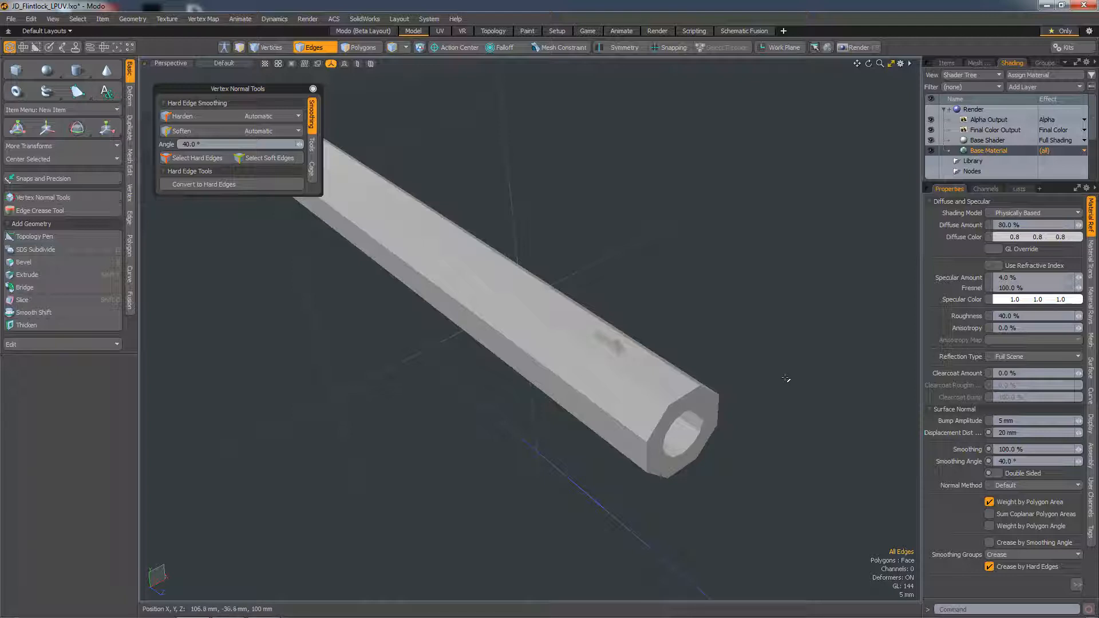
In Polygons mode, rotate the barrel to a new orientation with the Rotate tool.
{"action": "left_click", "coordinate": [362, 47]}
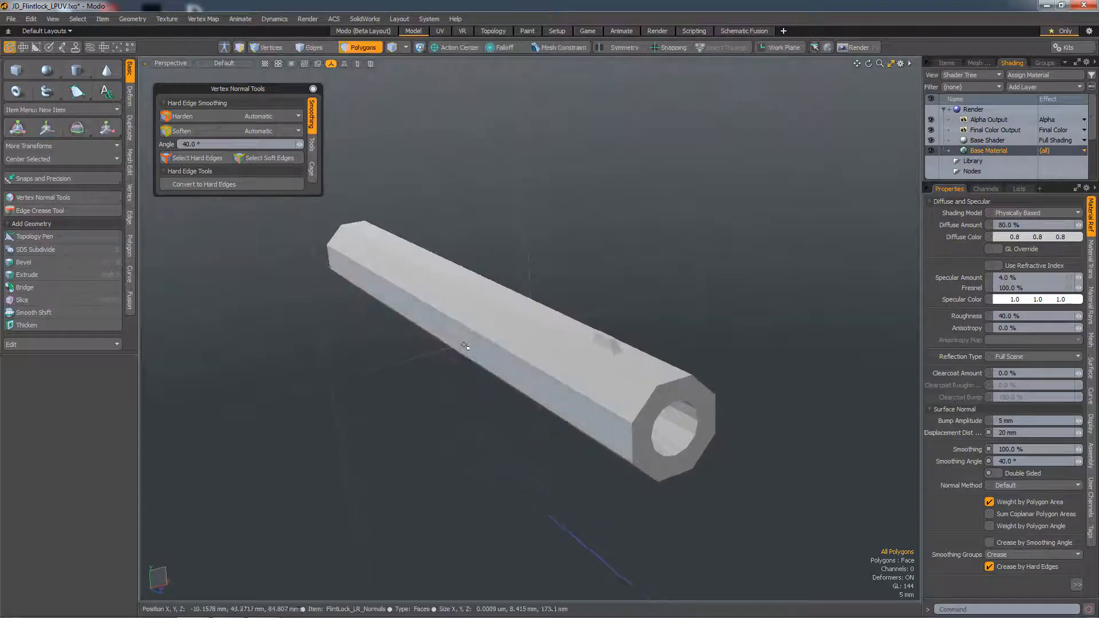
{"action": "left_click", "coordinate": [77, 127]}
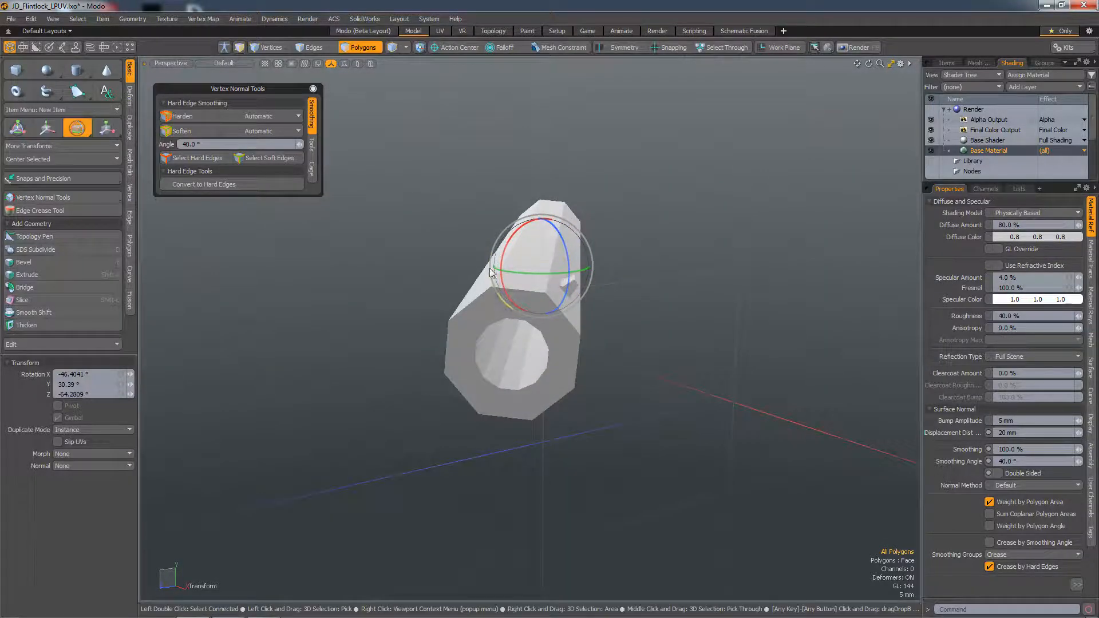
{"action": "left_click_drag", "start_coordinate": [490, 281], "coordinate": [568, 356]}
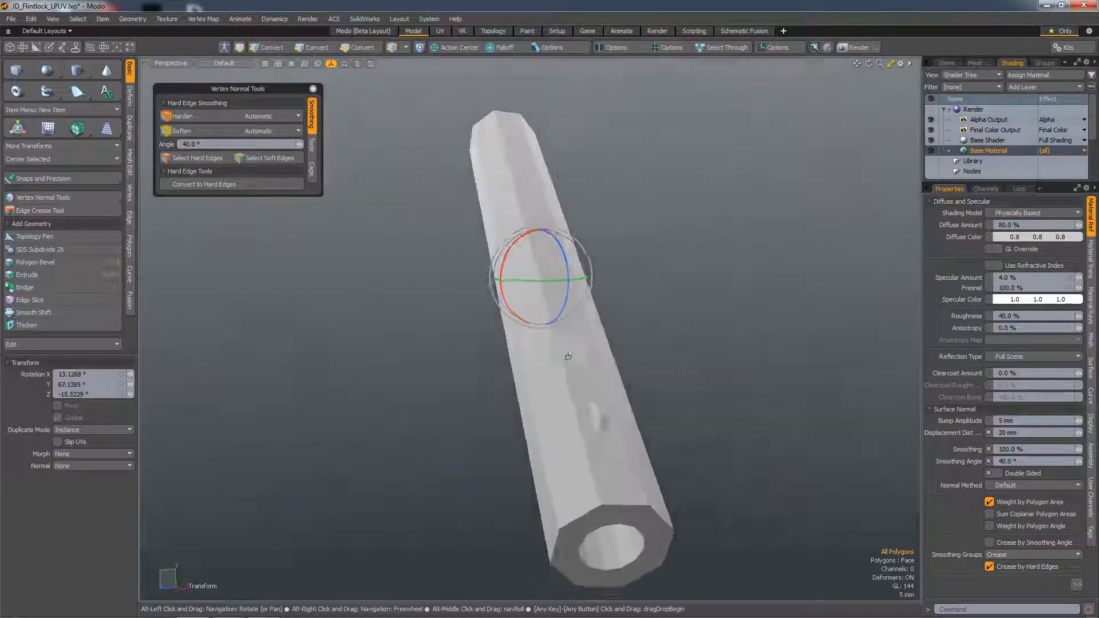